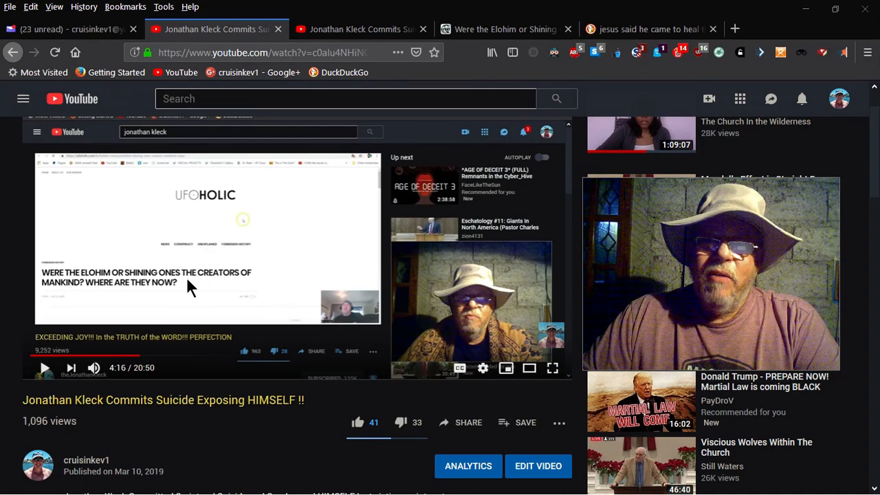
mouse_move(226, 288)
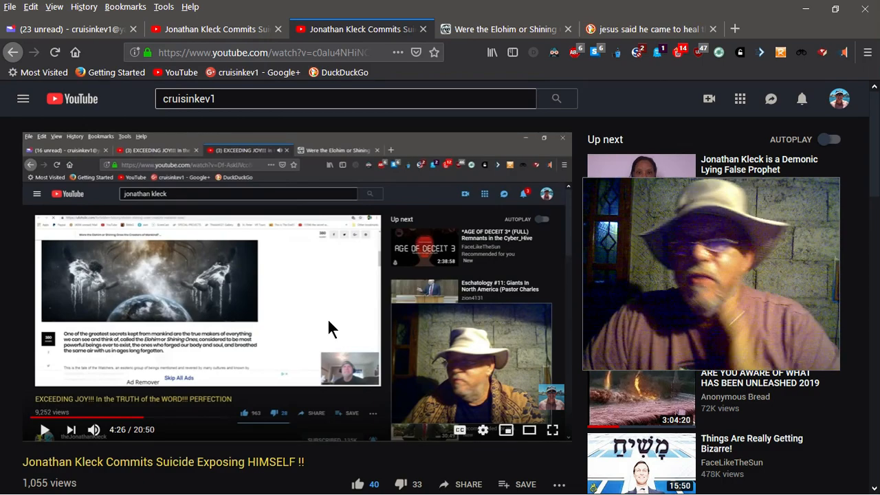
mouse_move(505, 29)
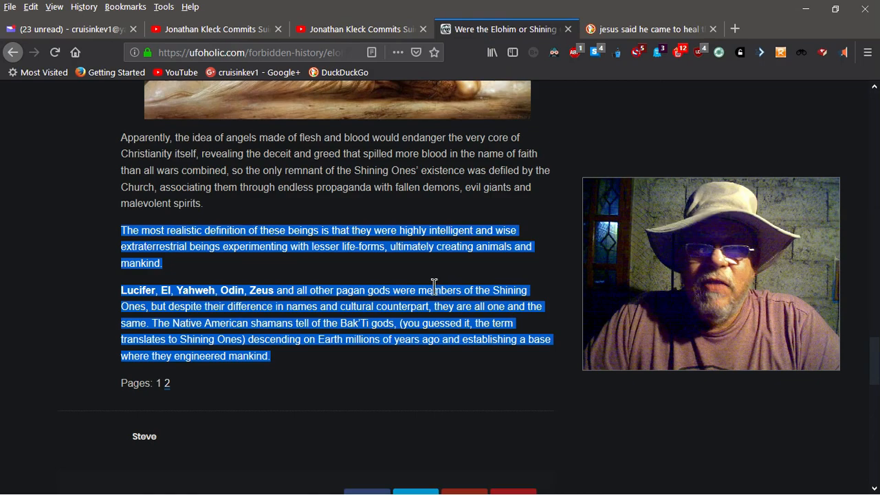
mouse_move(337, 302)
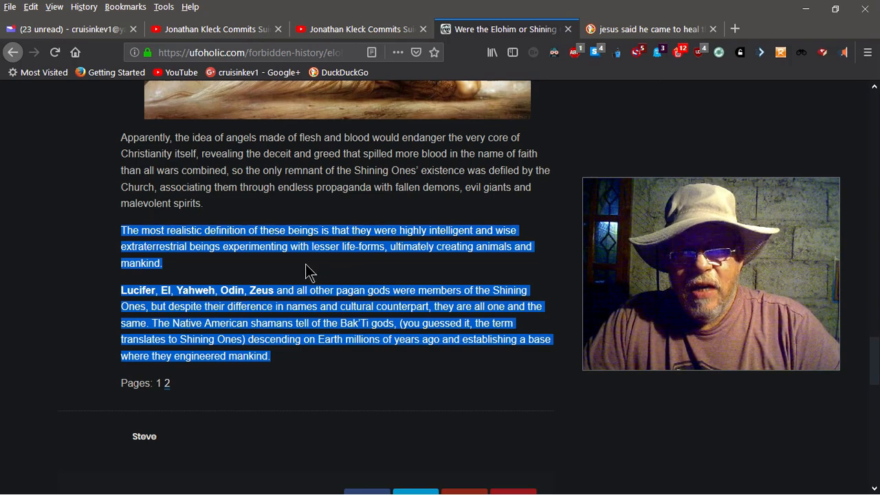
mouse_move(368, 275)
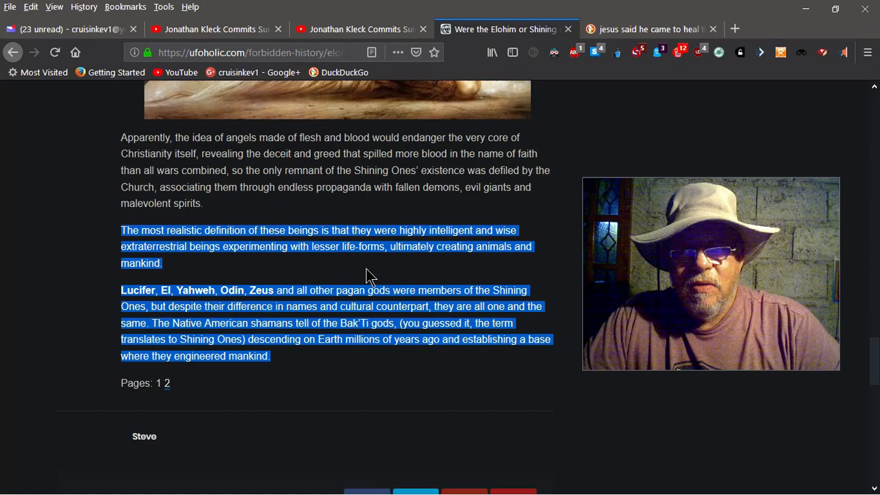
mouse_move(376, 268)
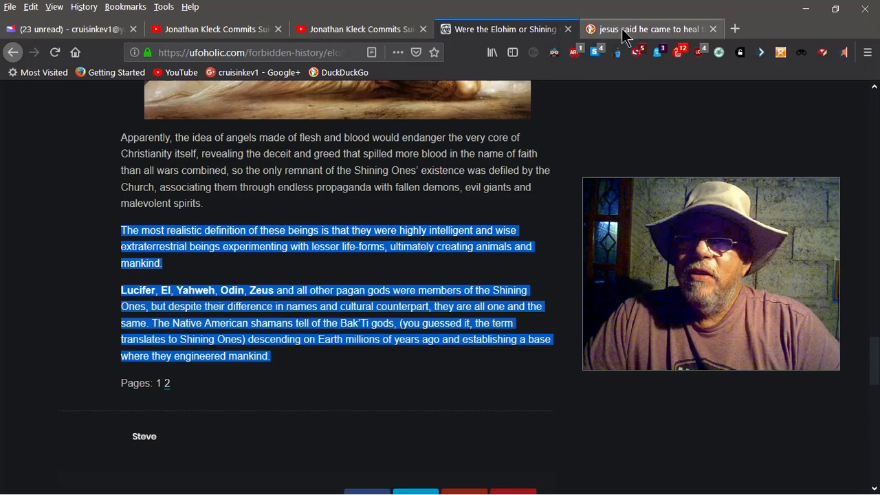
Switch to the DuckDuckGo tab showing Mark 2:17 and Luke 5:31 results for healing the sick
left_click(646, 29)
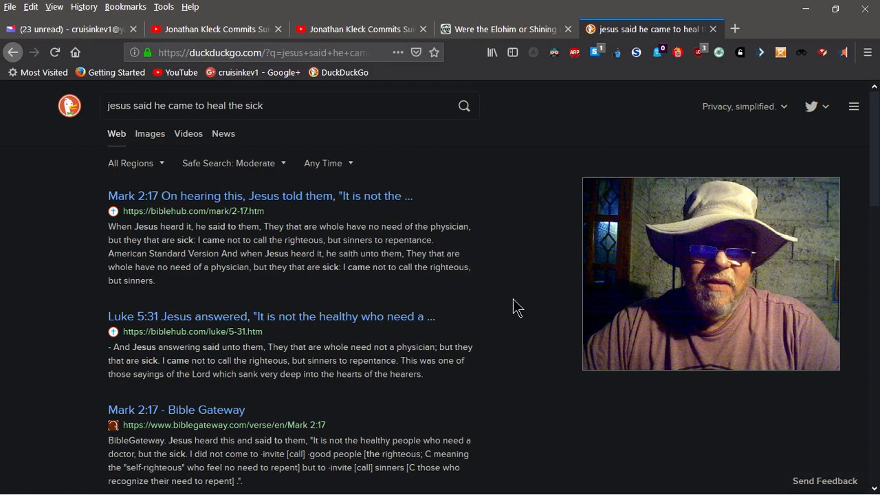
mouse_move(516, 307)
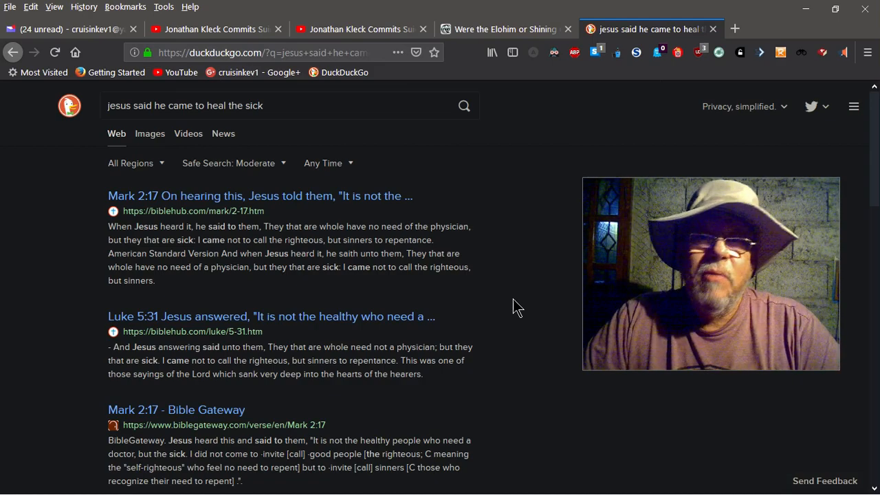
mouse_move(524, 206)
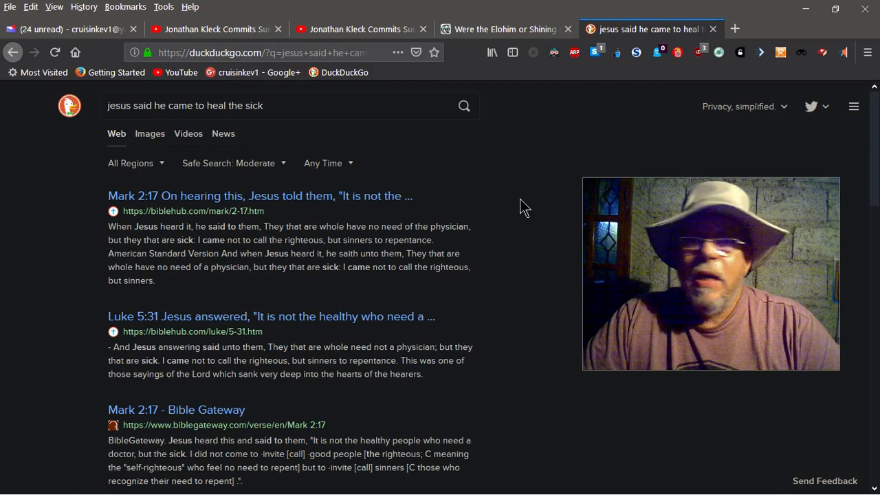